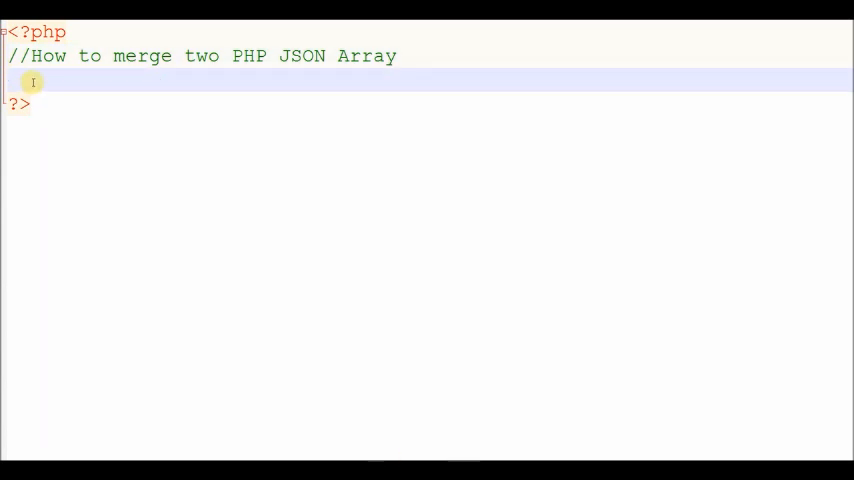
Step: Below the comment, declare $json_array1 as a quoted string with empty braces
text($json_a)
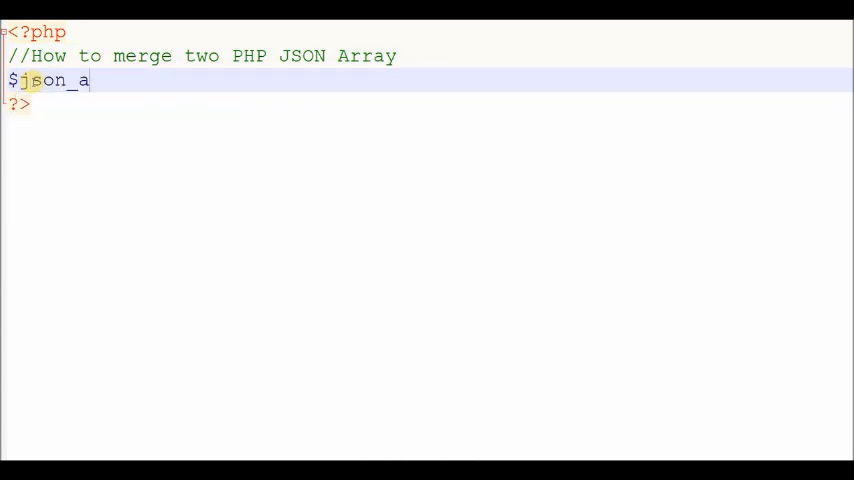
text(rray)
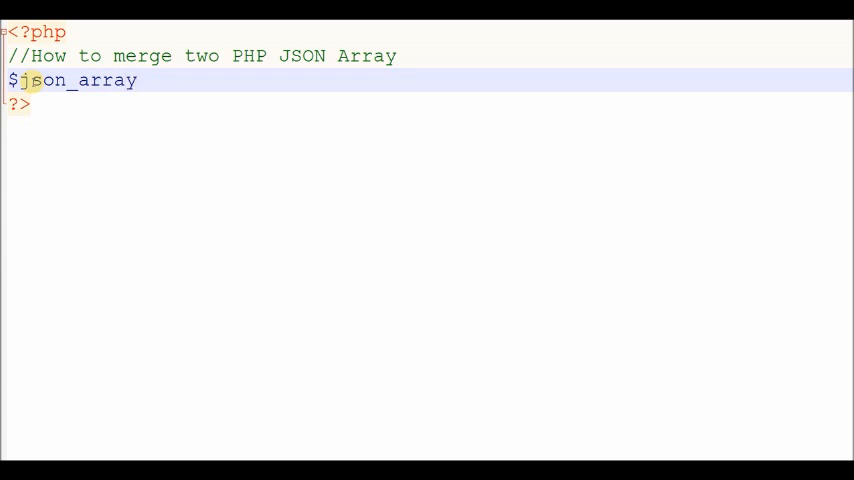
text(1 =)
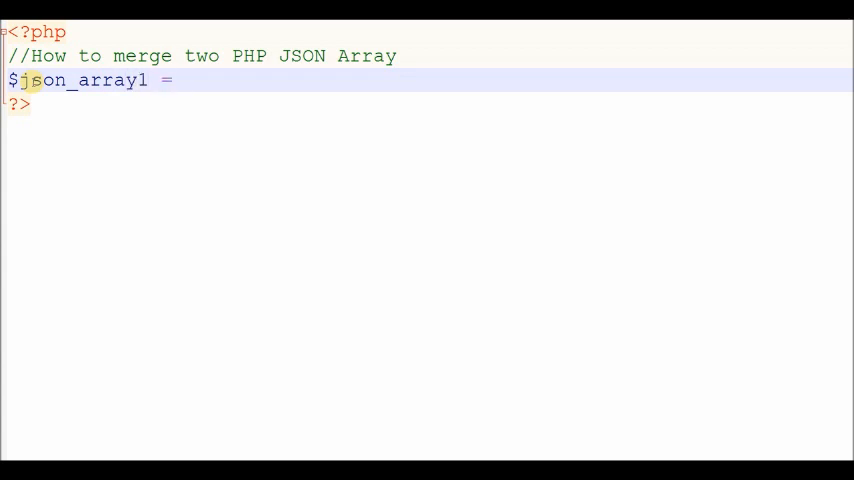
text('';)
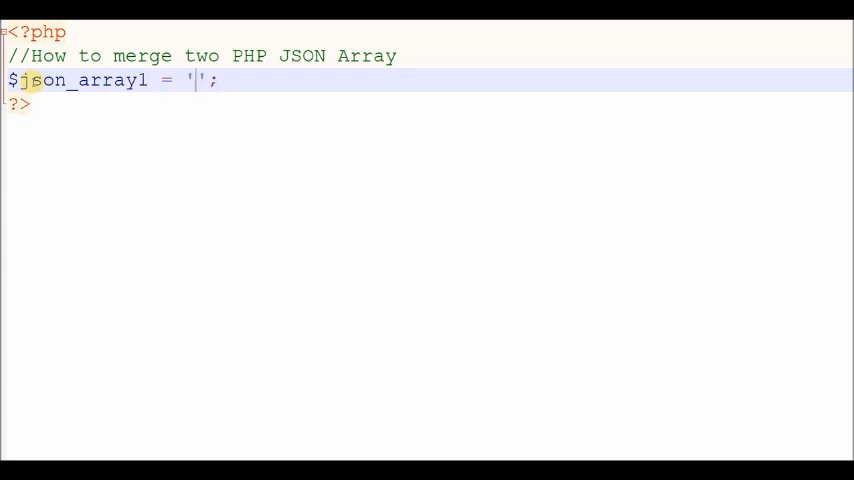
text({})
text(")
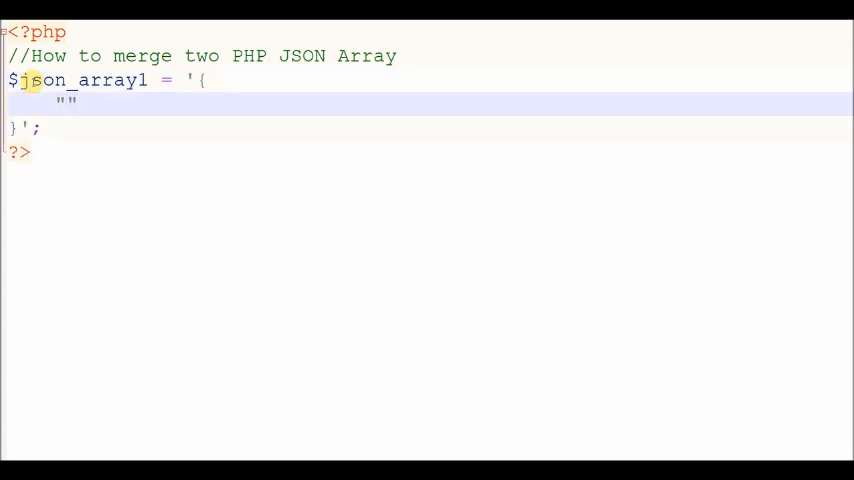
Step: Inside the braces, add the "id" : "1" pair and the "username" key
text(id)
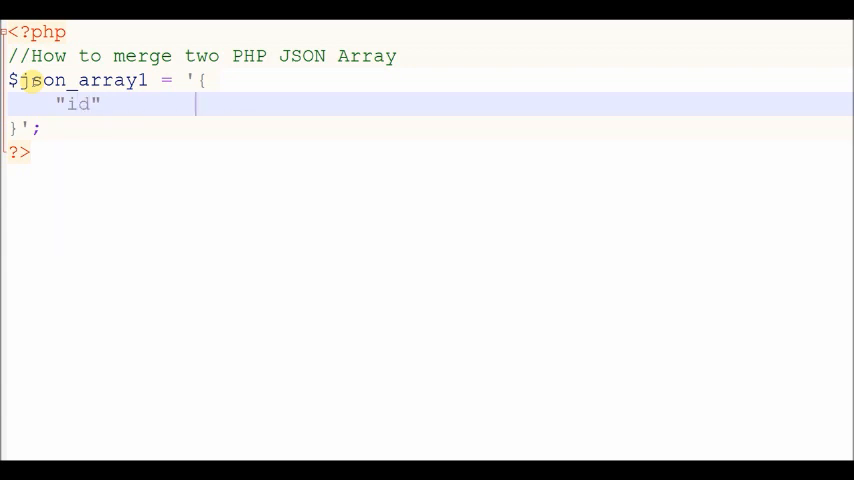
text(: "1",)
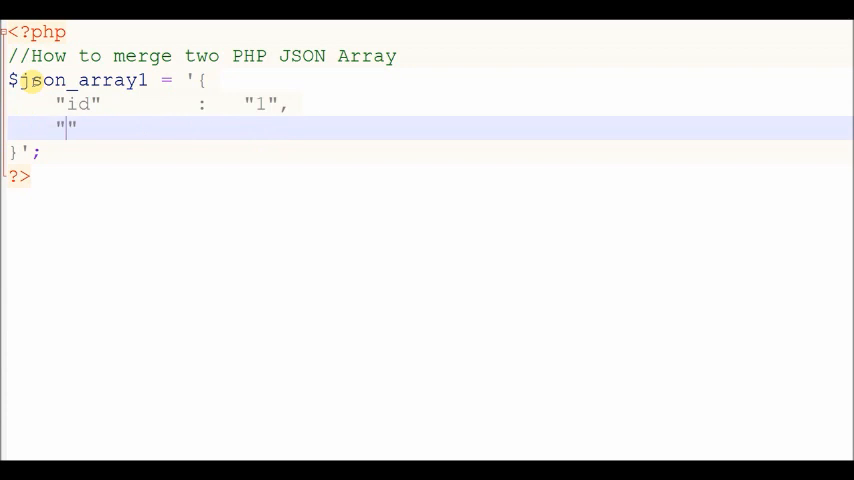
text(u)
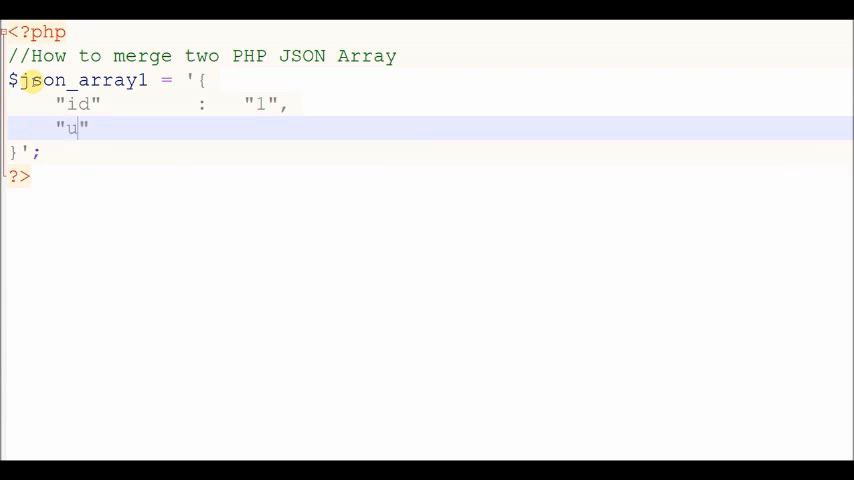
text(sername)
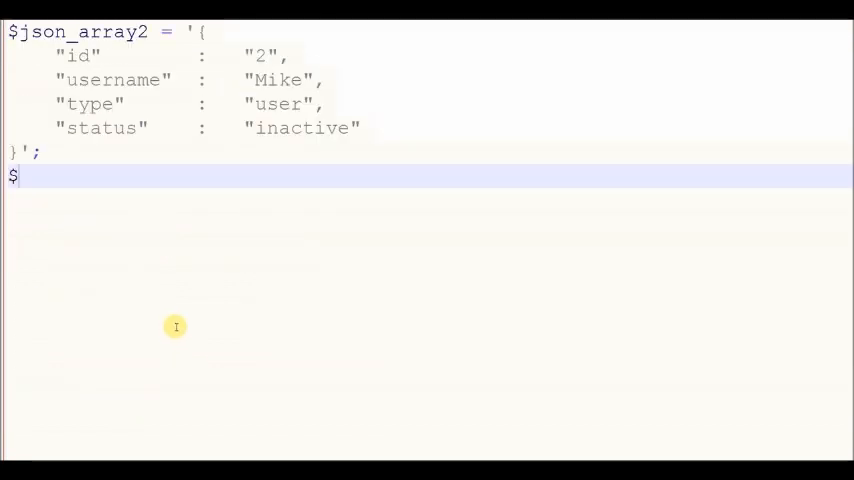
Step: Write $user[] = json_decode($json_array1) under $json_array2, autocompleting the function name
text(user[] =)
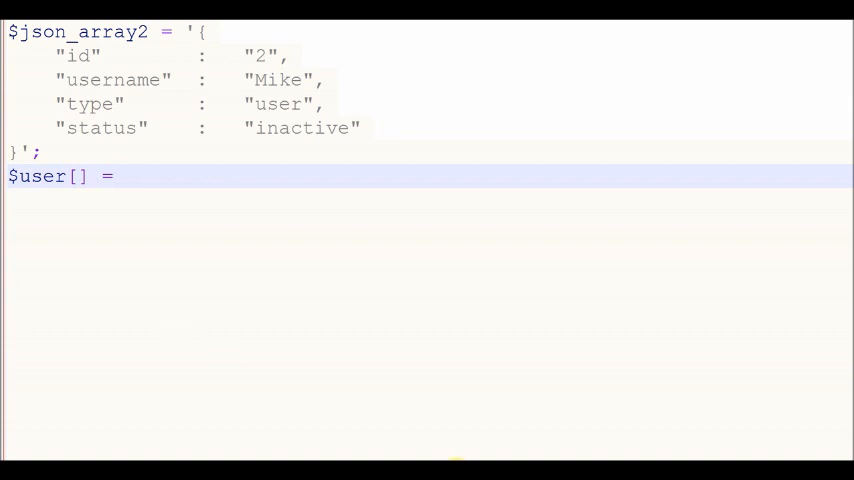
text(json_decon)
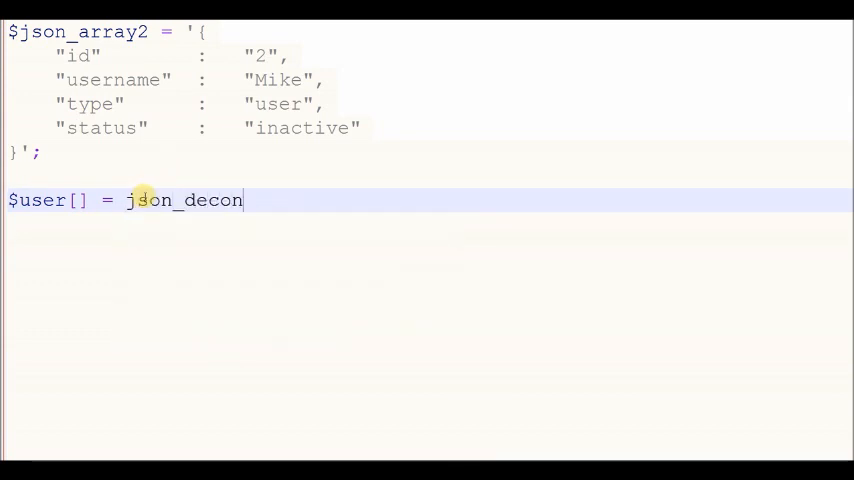
text(de())
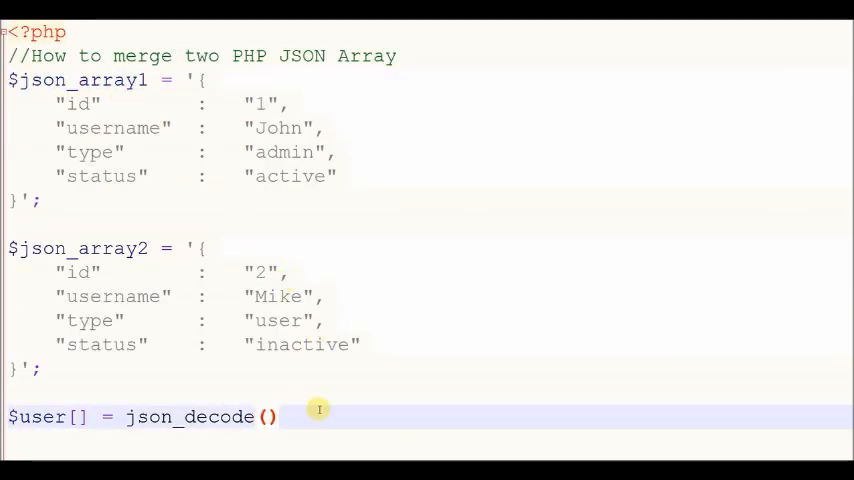
text($json_array1)
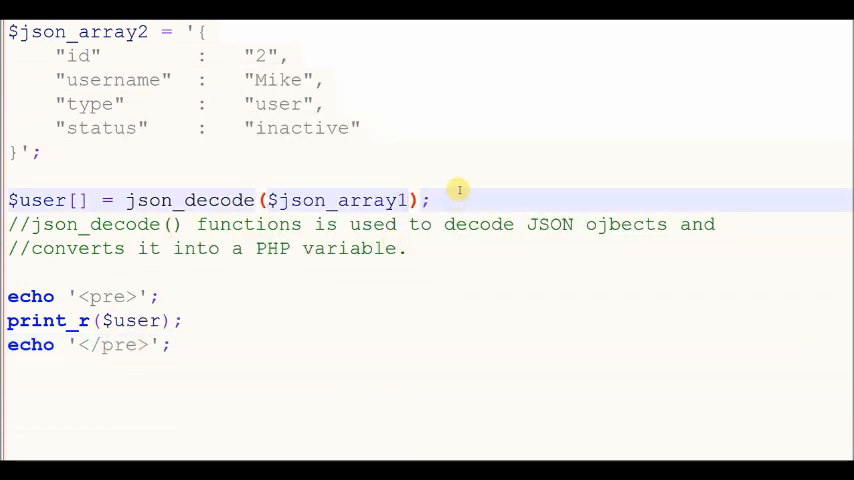
Step: Add the true argument to json_decode so $json_array1 decodes as an associative array
text(,)
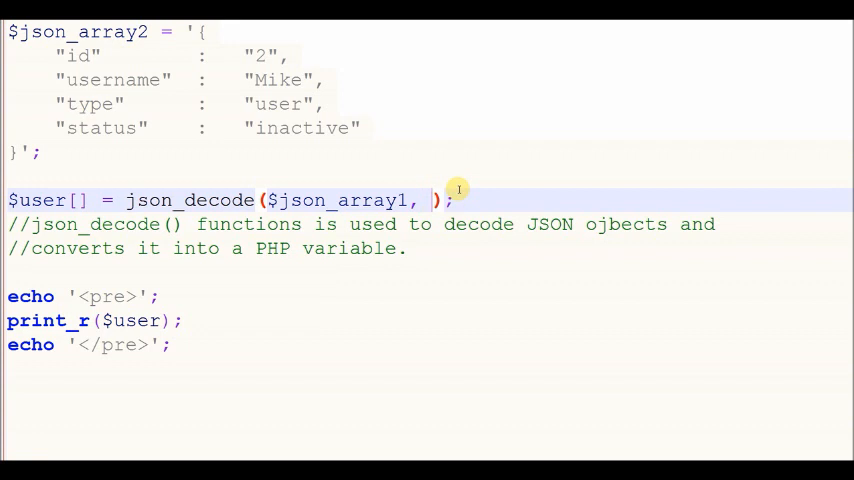
text(true)
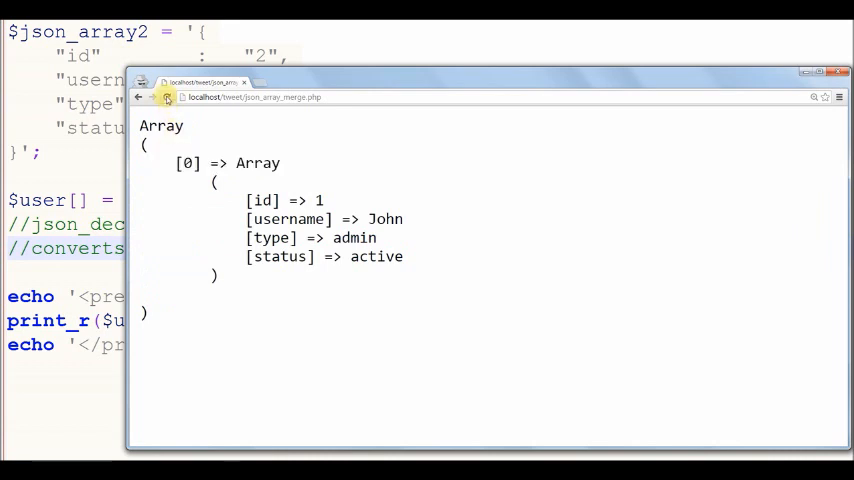
Step: Reload localhost/tweet/json_array_merge.php in Chrome to see John's printed array
double_click(257, 163)
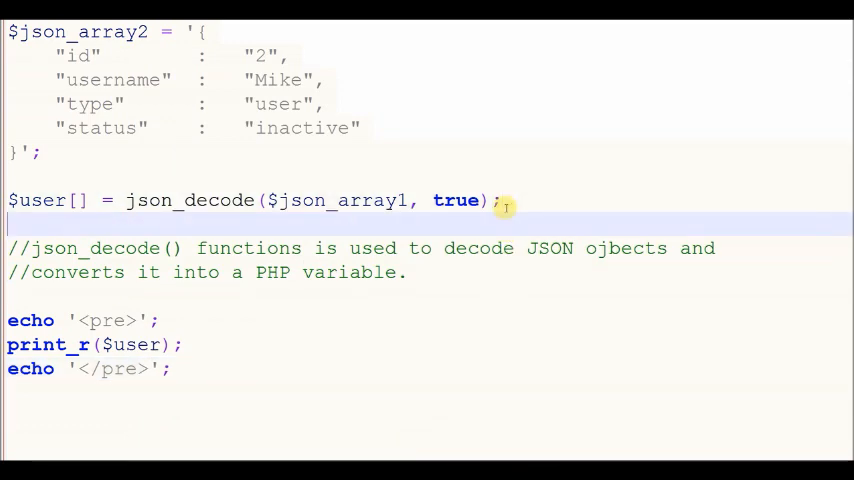
Step: Add the line $user[] = json_decode($json_array2, true); using autocomplete
text($user[])
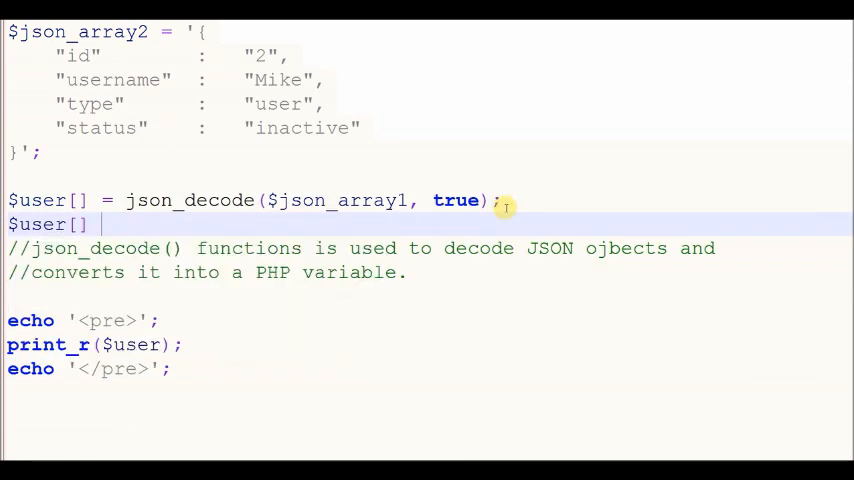
text(json_)
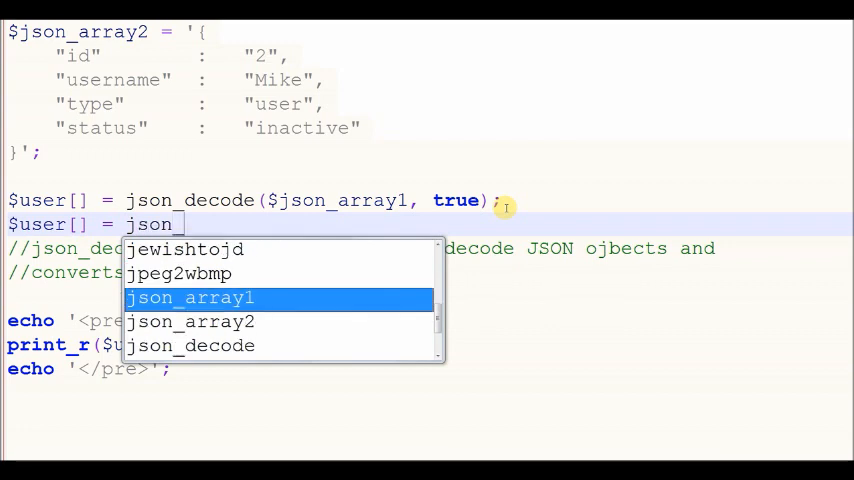
text(decd)
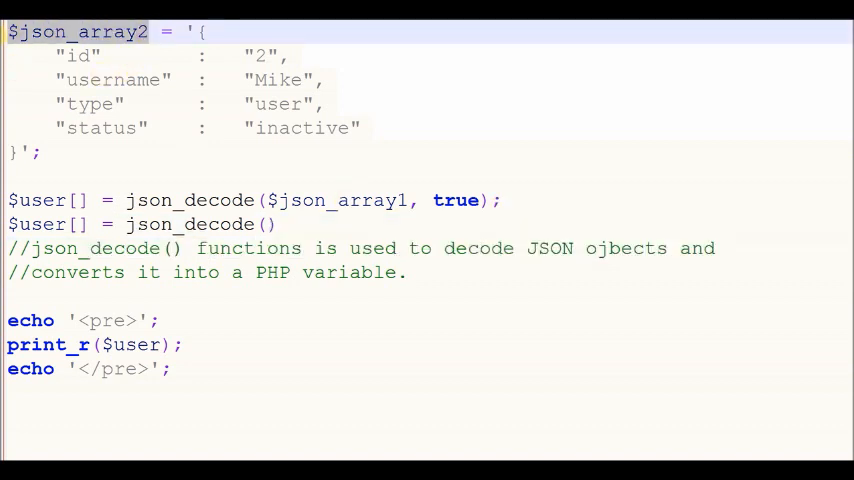
text($json_array2)
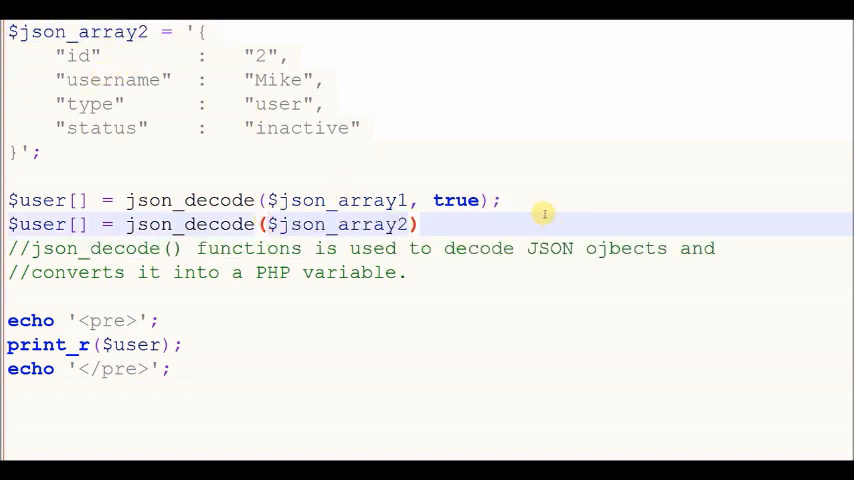
text(, true);)
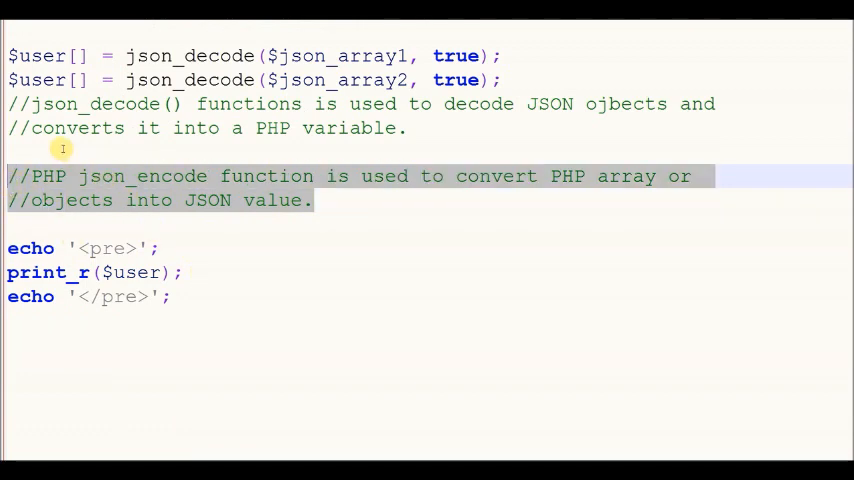
Step: Below the json_encode comment, write $json_merge = json_encode($user)
click(319, 213)
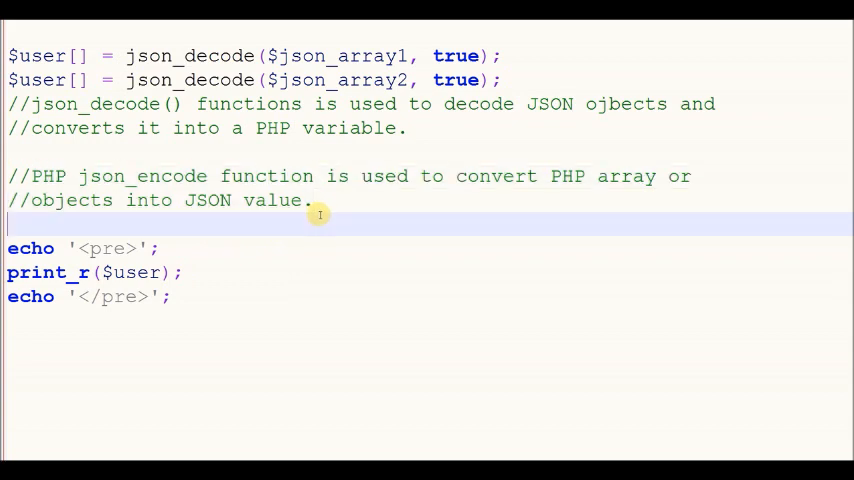
text($jso)
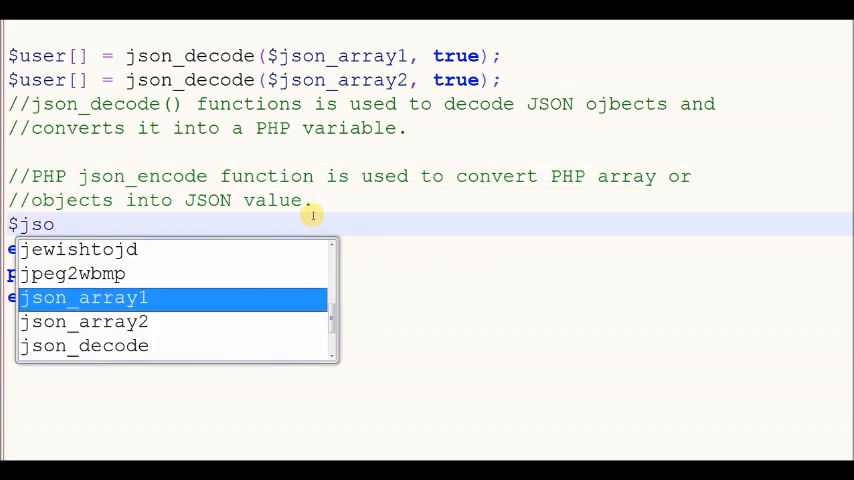
text(n_merg)
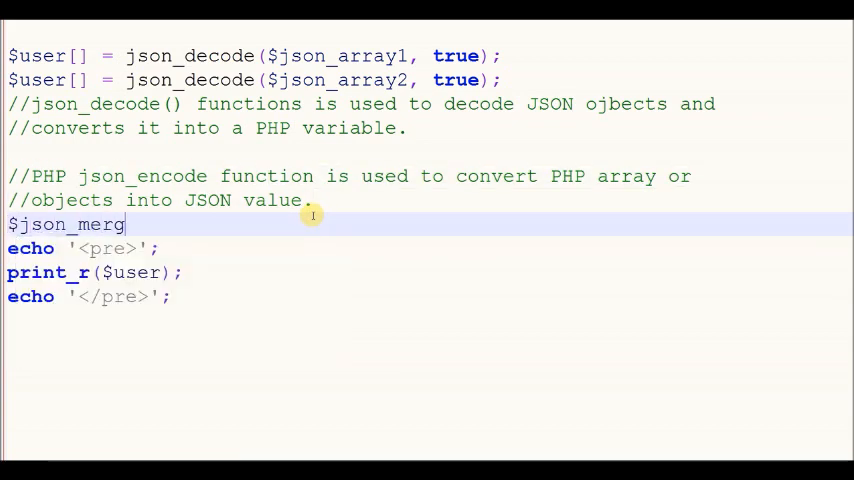
text(e =)
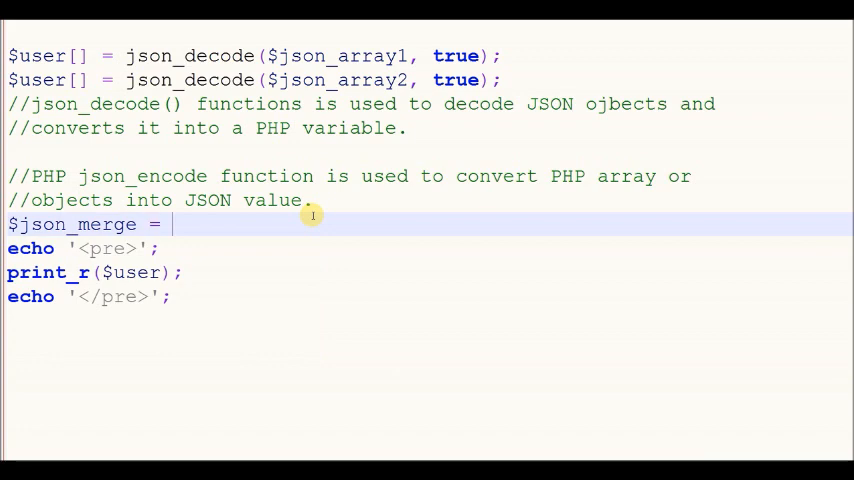
text(json_encode()
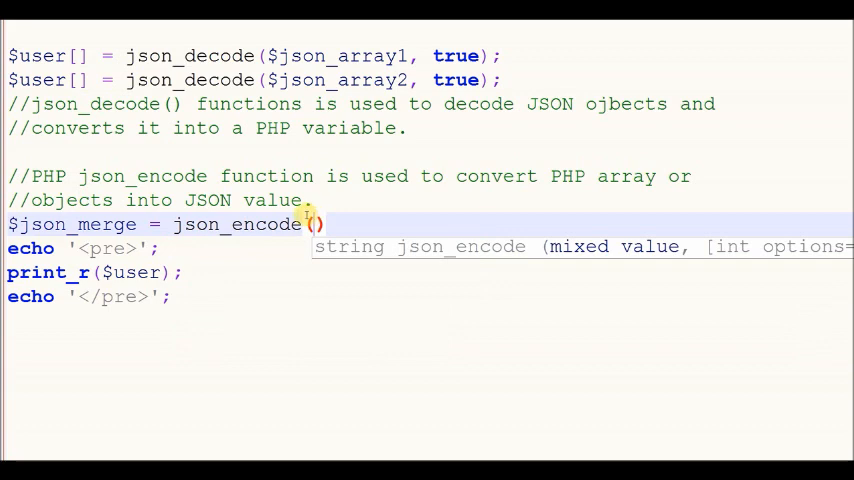
text($user)
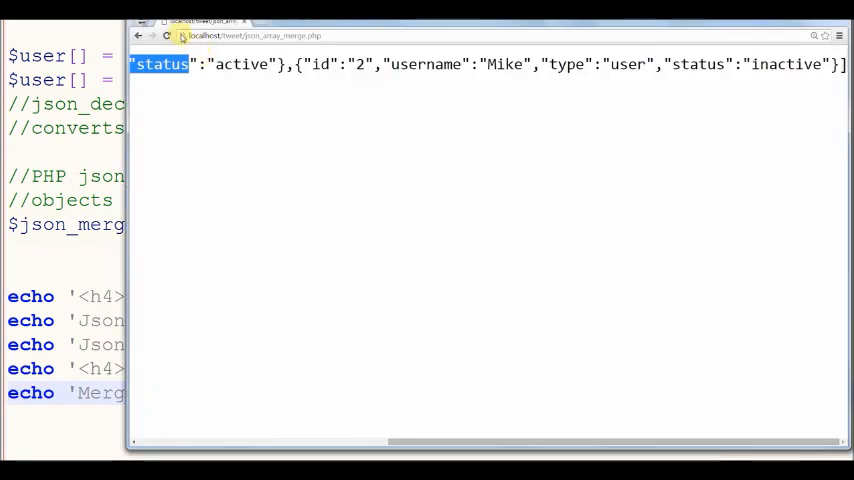
Step: Reload the page in Chrome and highlight the merged JSON array output
click(166, 35)
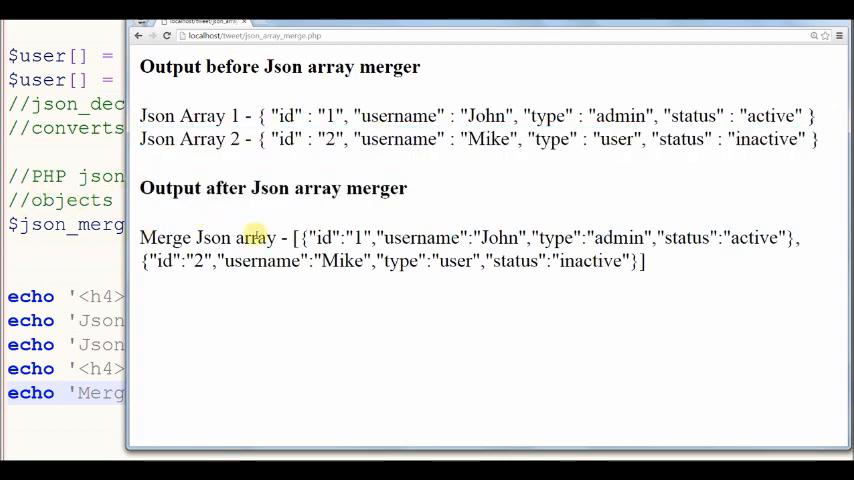
drag(140, 238, 645, 262)
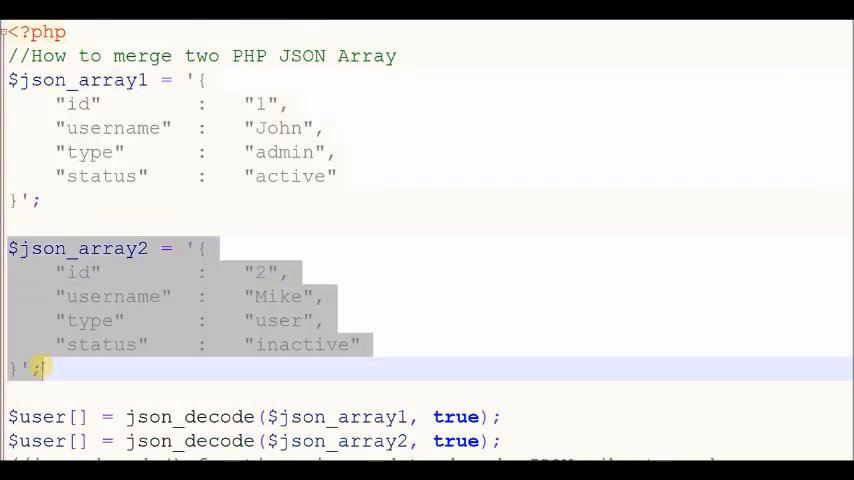
scroll(down, 3)
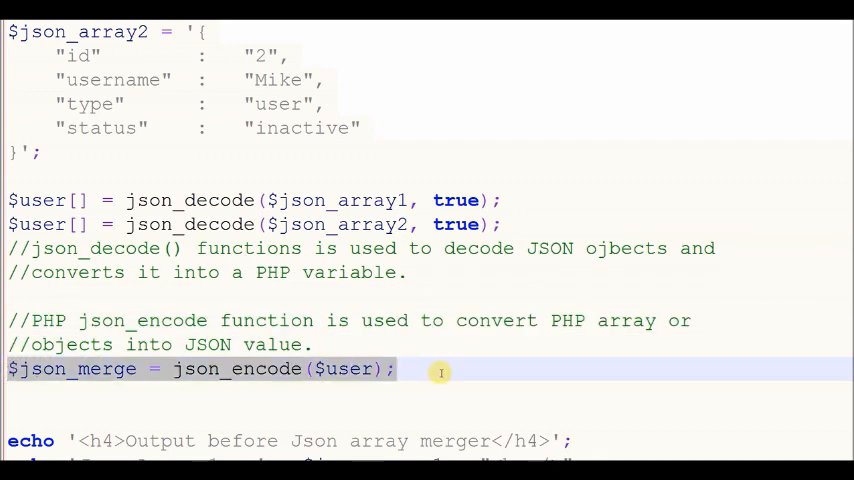
scroll(down, 3)
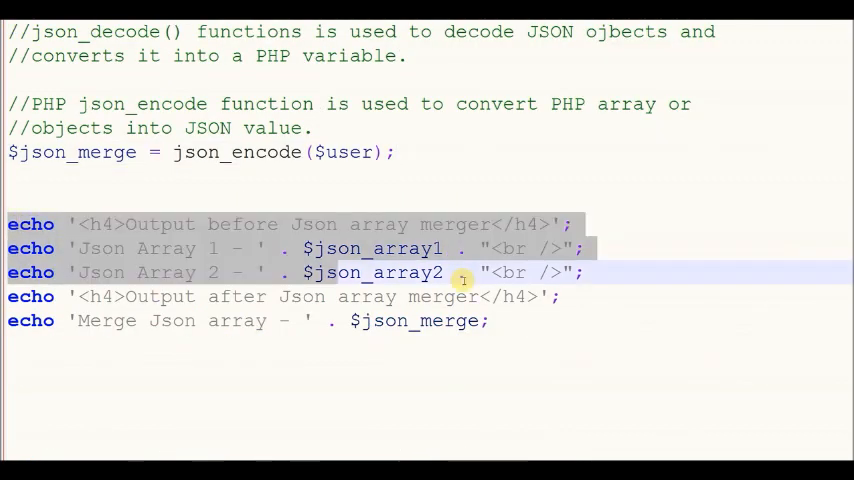